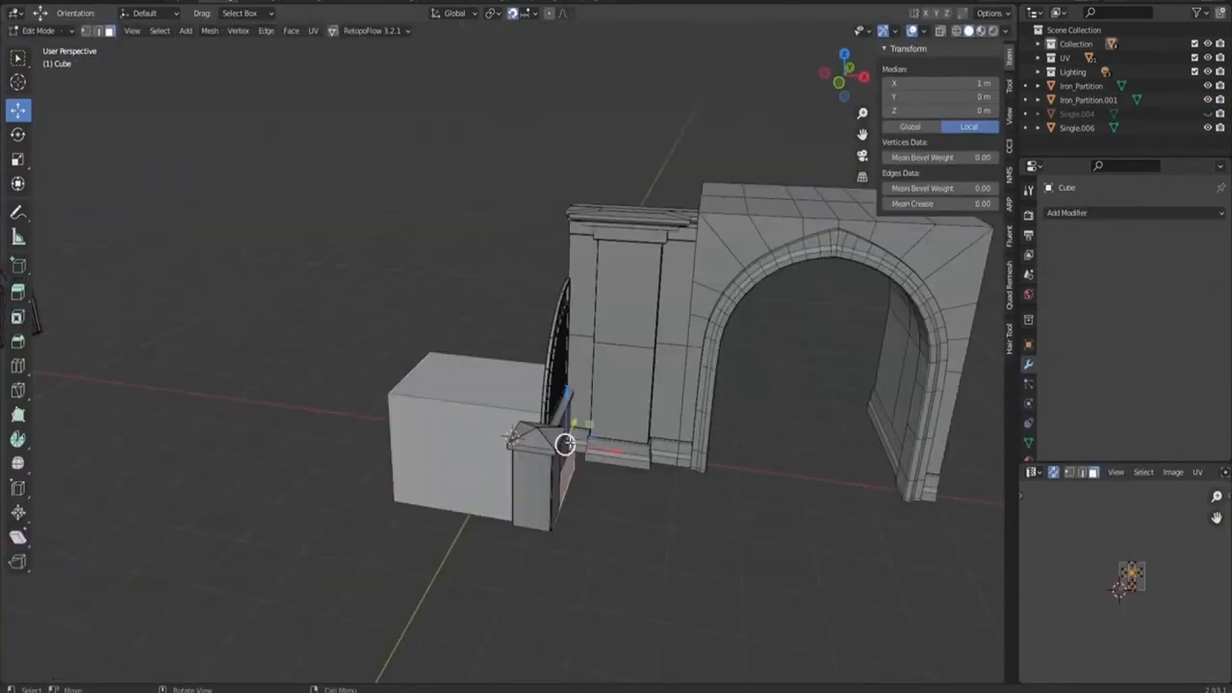
Step: Shape a cube into a thin canopy slab and seat it above the tall door opening
key(Tab)
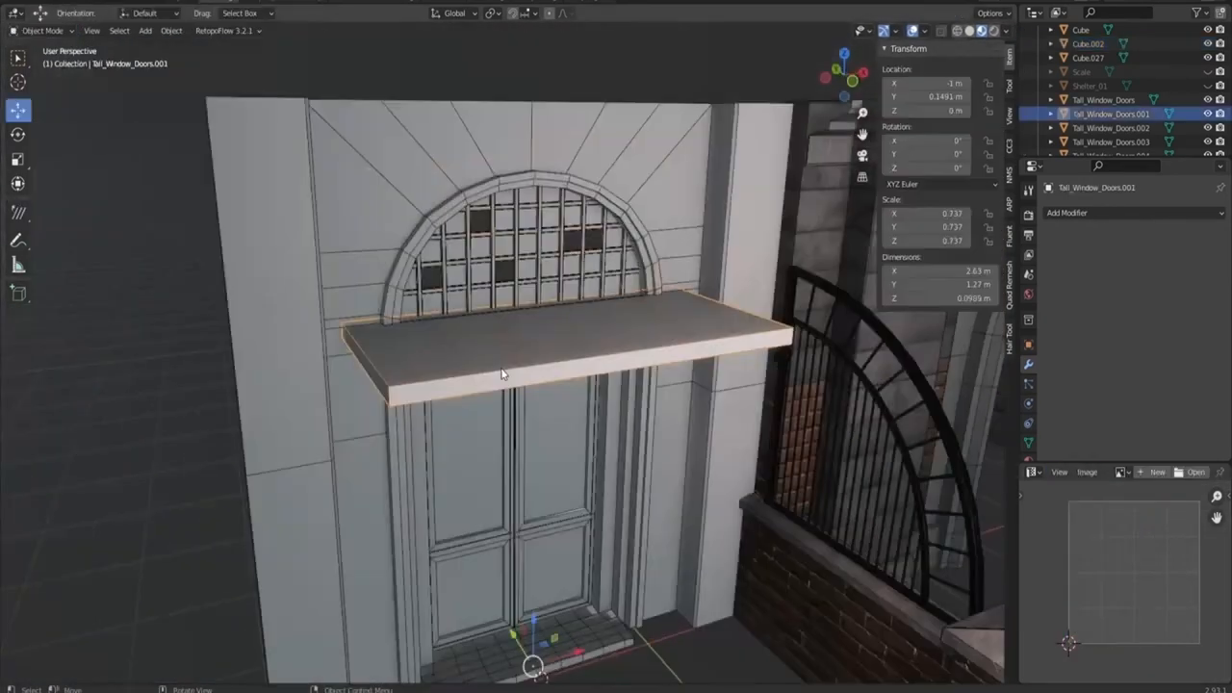
Step: Angle a roof plane into a gable and give it a thin Solidify thickness over the windows
key(Tab)
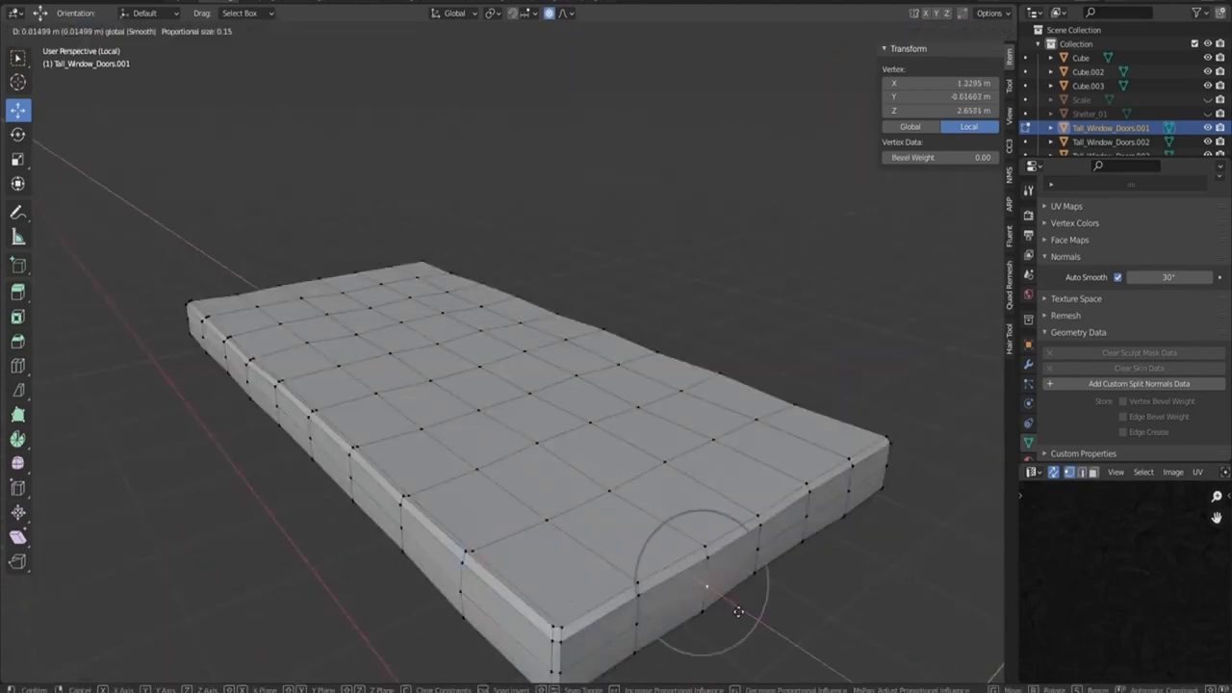
click(160, 31)
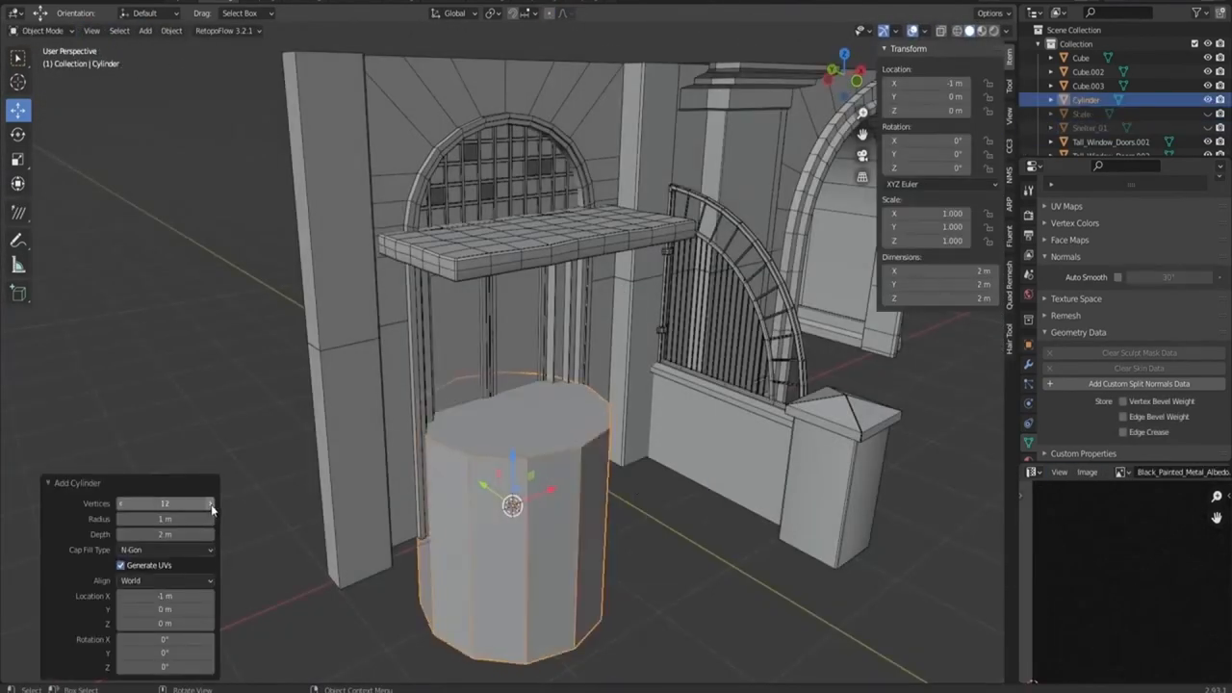
key(Tab)
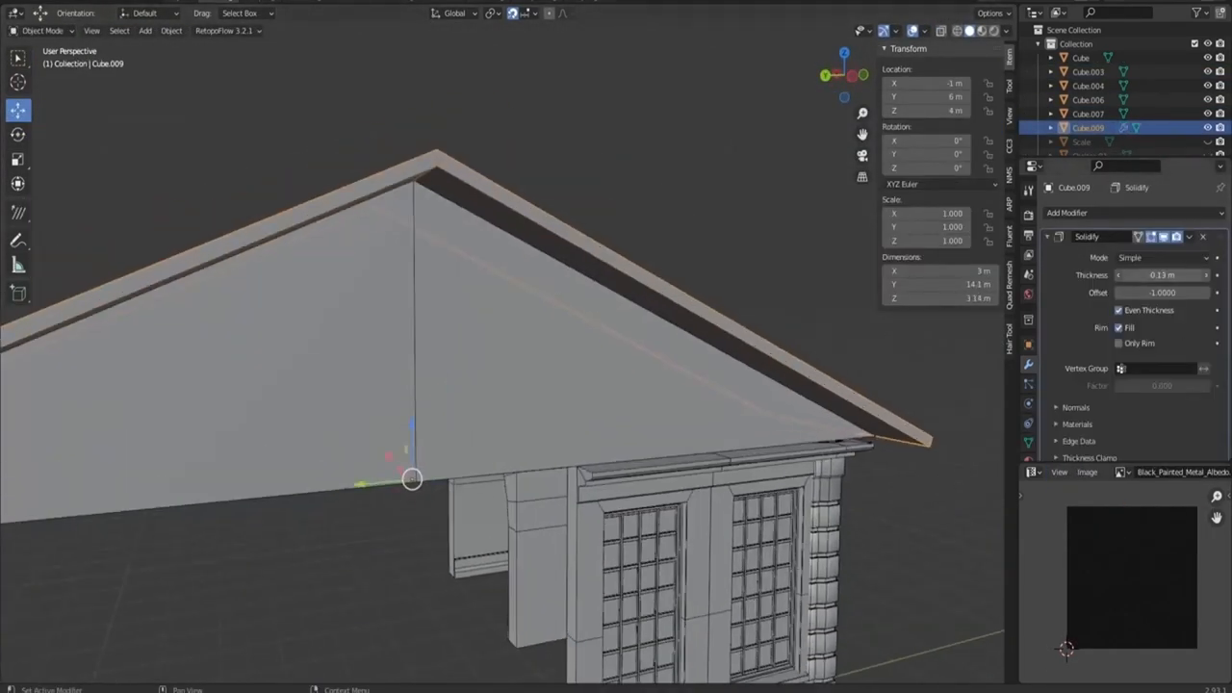
Step: Loop-cut the long panel into vertical strips and select every other face as slats
click(1086, 216)
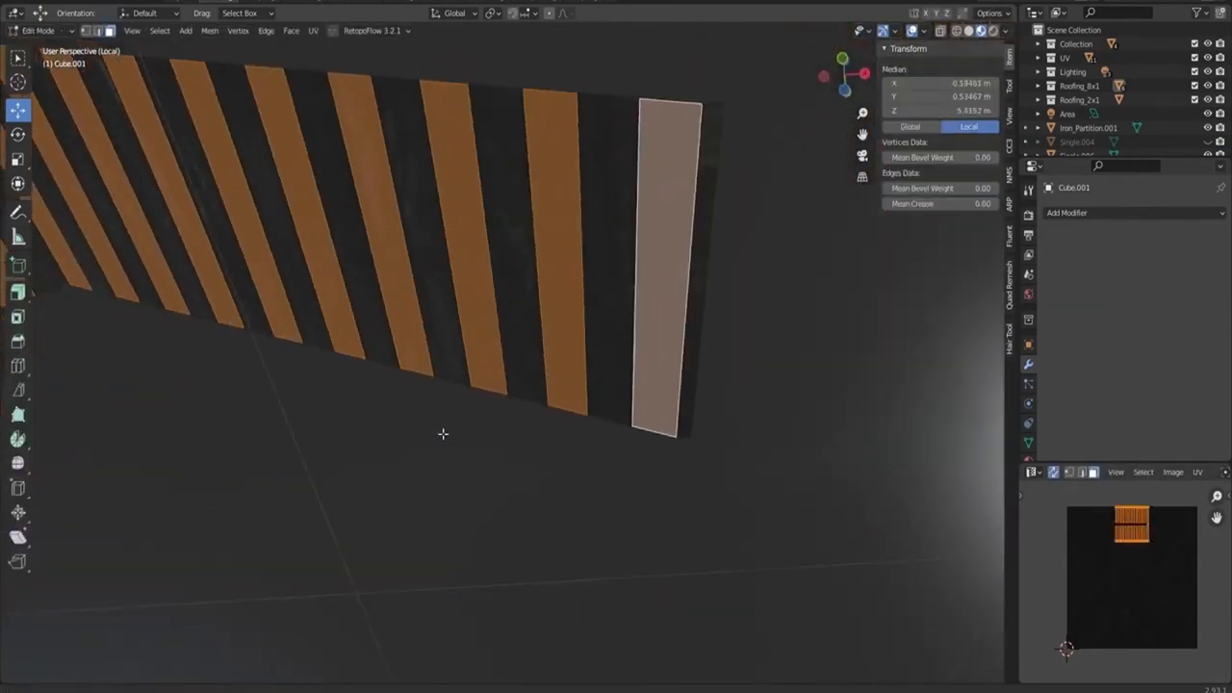
click(901, 29)
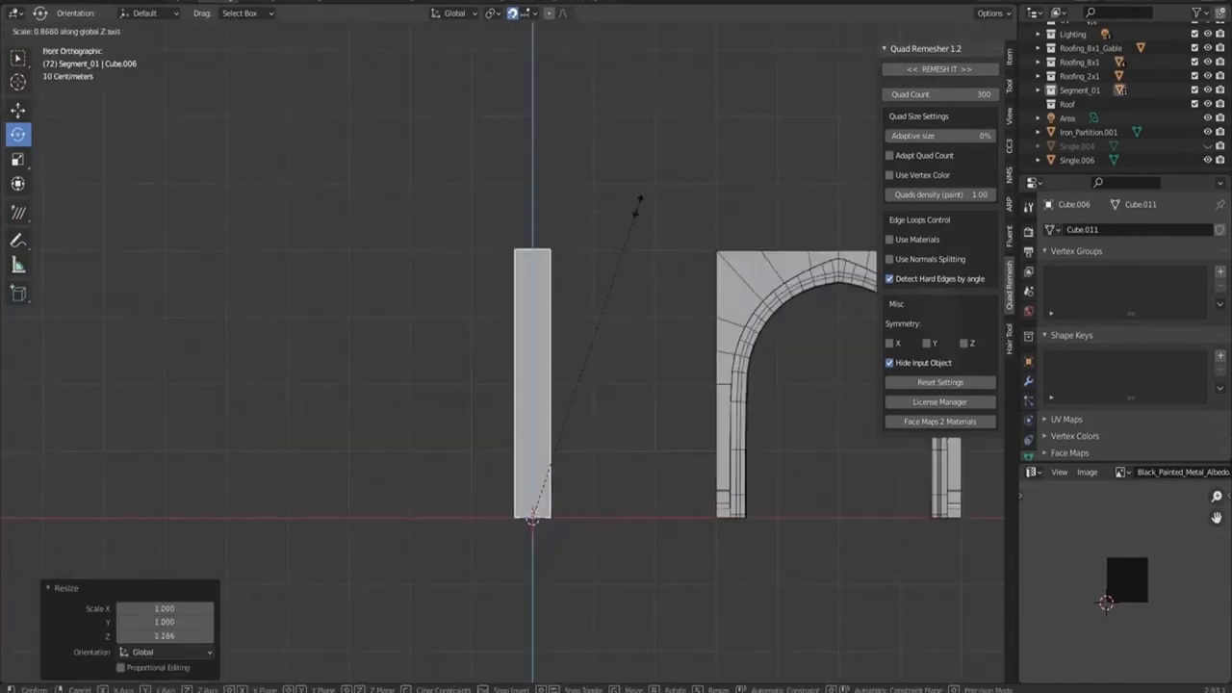
Step: Scale a bar along Z and place duplicates as mullions inside the window frame
key(Tab)
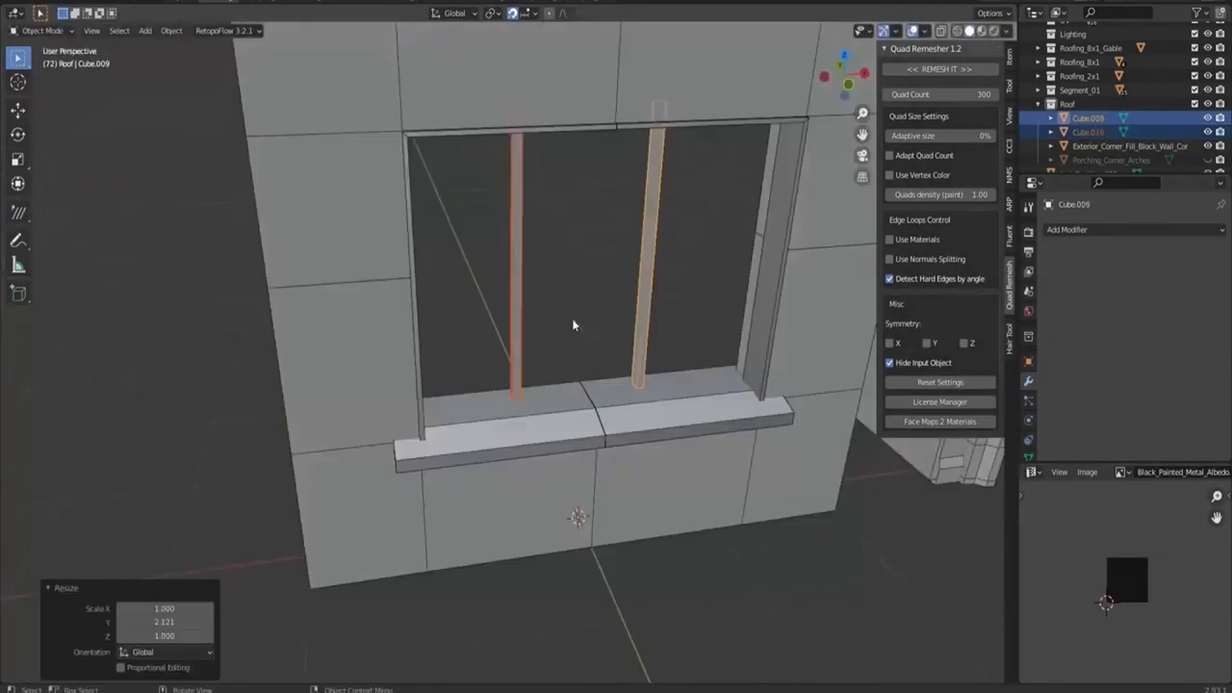
Step: Model shutter slats in Edit Mode and arrange duplicates into two tall panels
key(Tab)
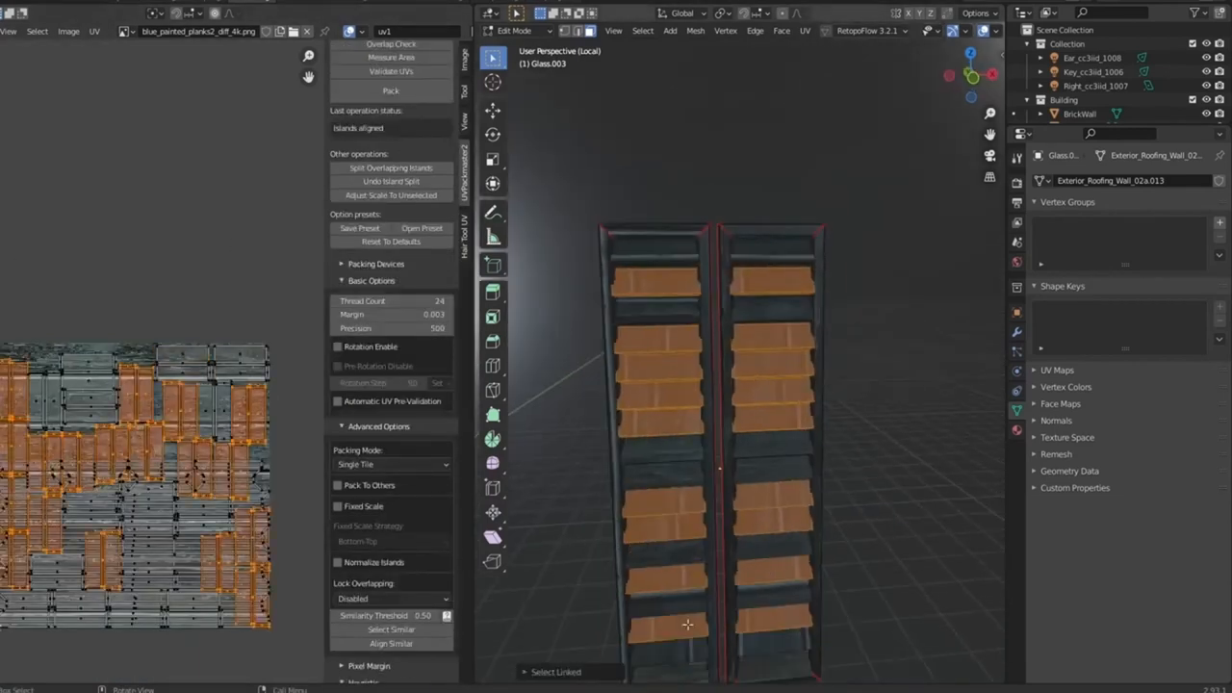
Step: Unwrap and pack the shutter UVs, then mount the pair beside the upper-floor window
click(391, 90)
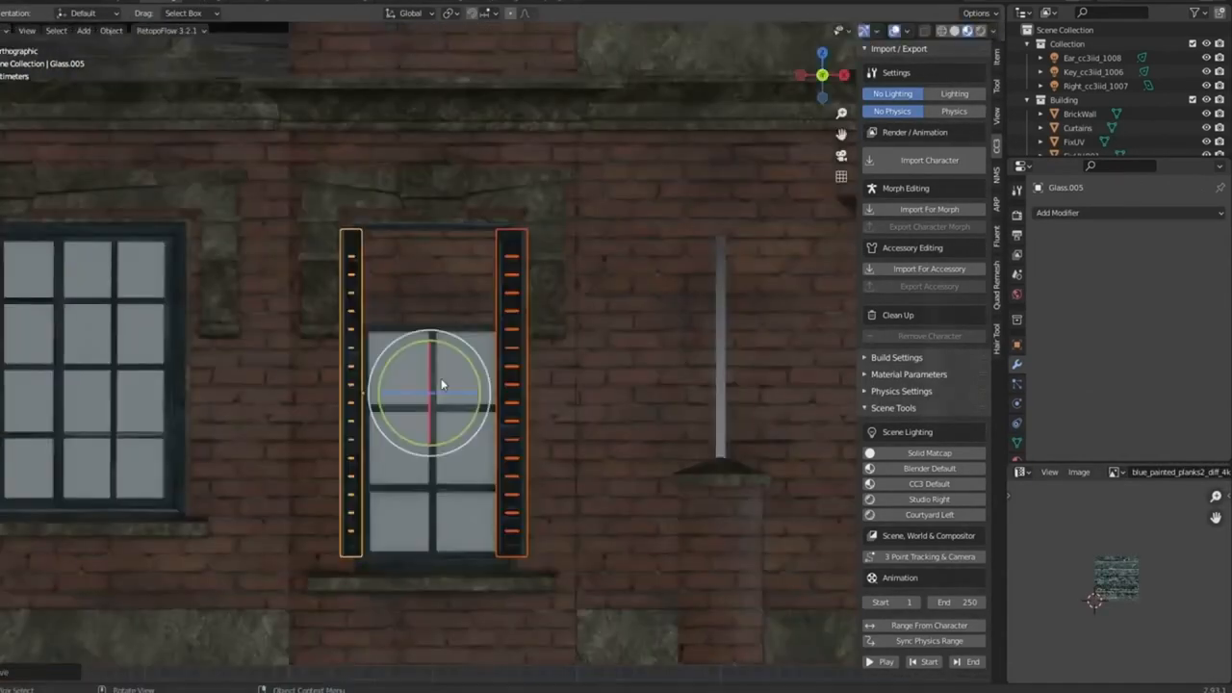
drag(433, 385, 472, 343)
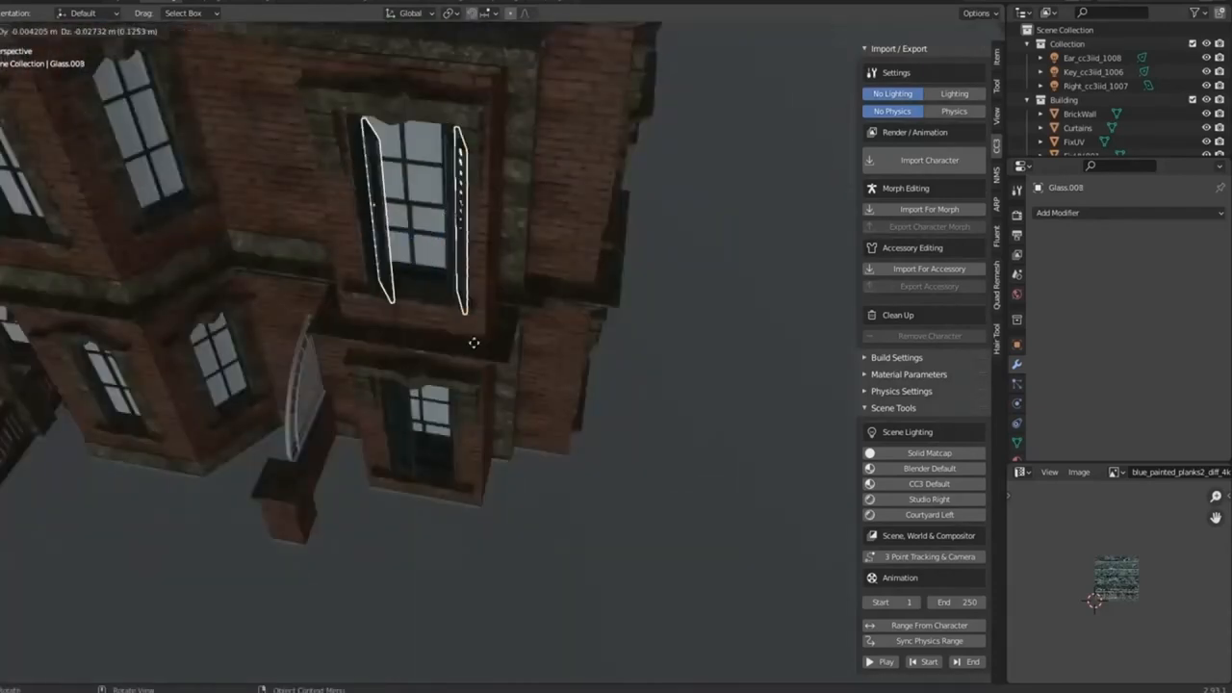